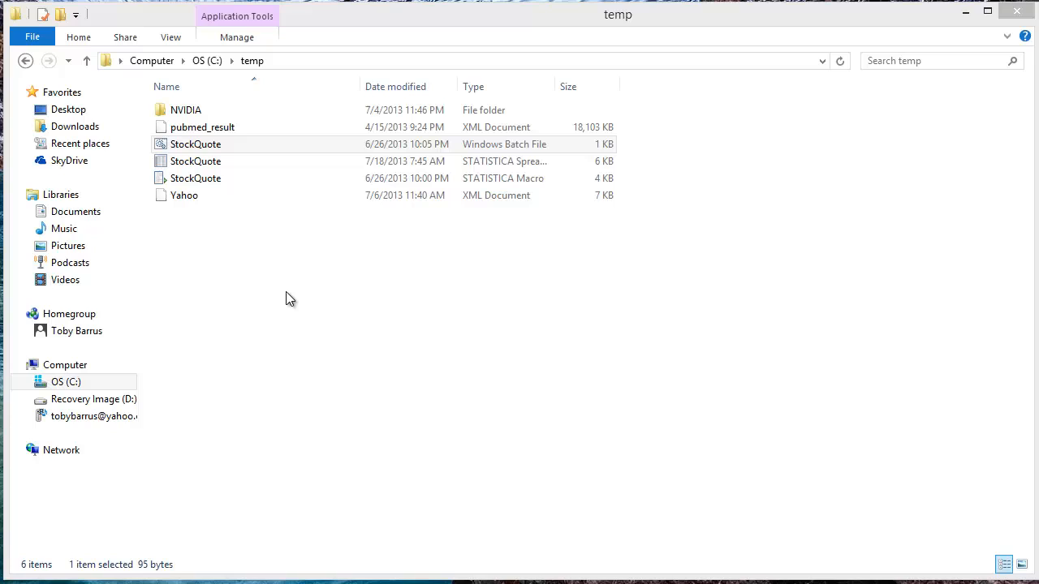
mouse_move(310, 325)
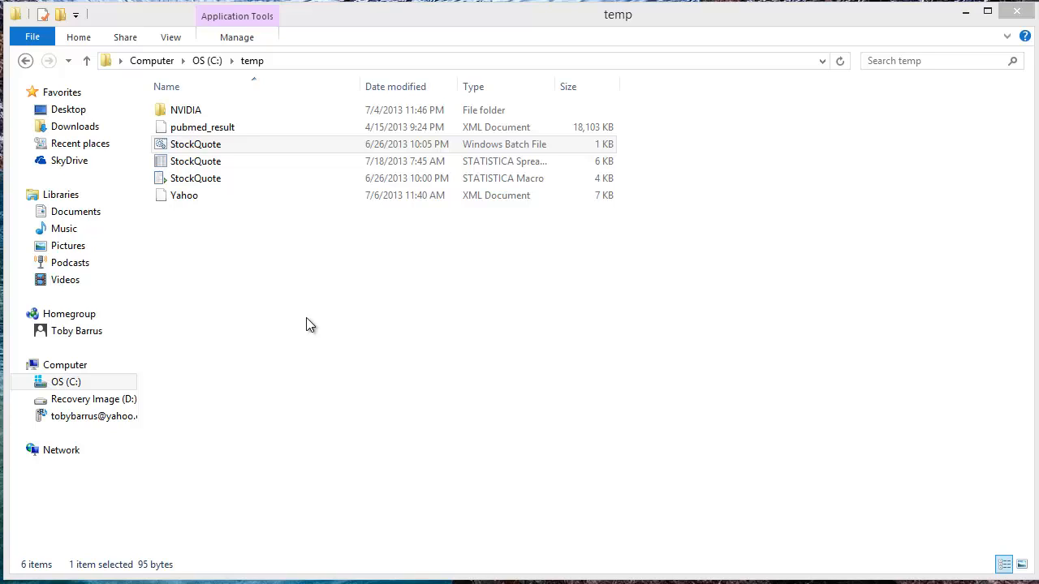
- Open StockQuote.bat for editing to see the statist.exe command with the StockQuote.svb macro
left_click(194, 143)
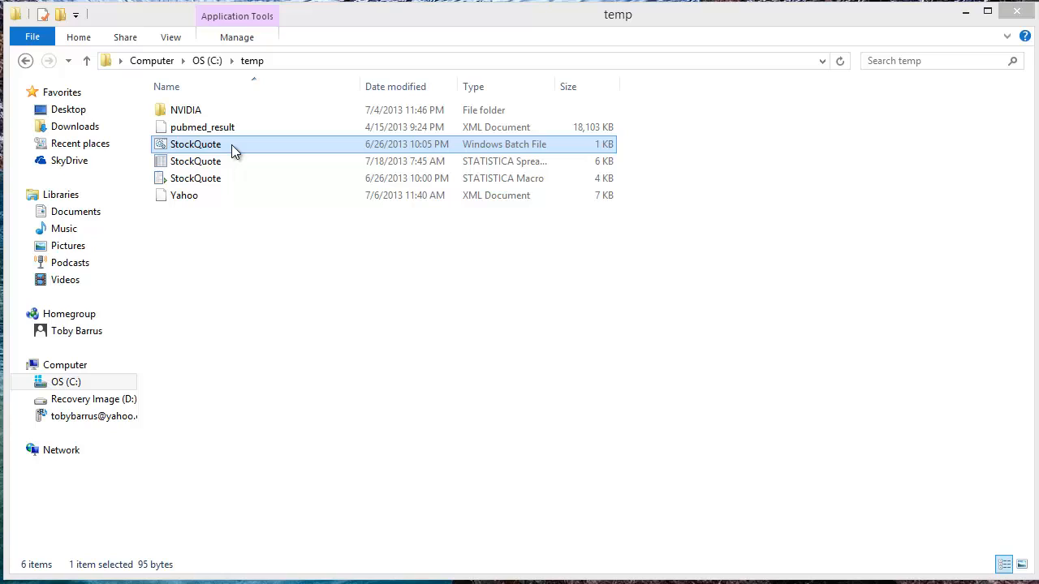
mouse_move(338, 146)
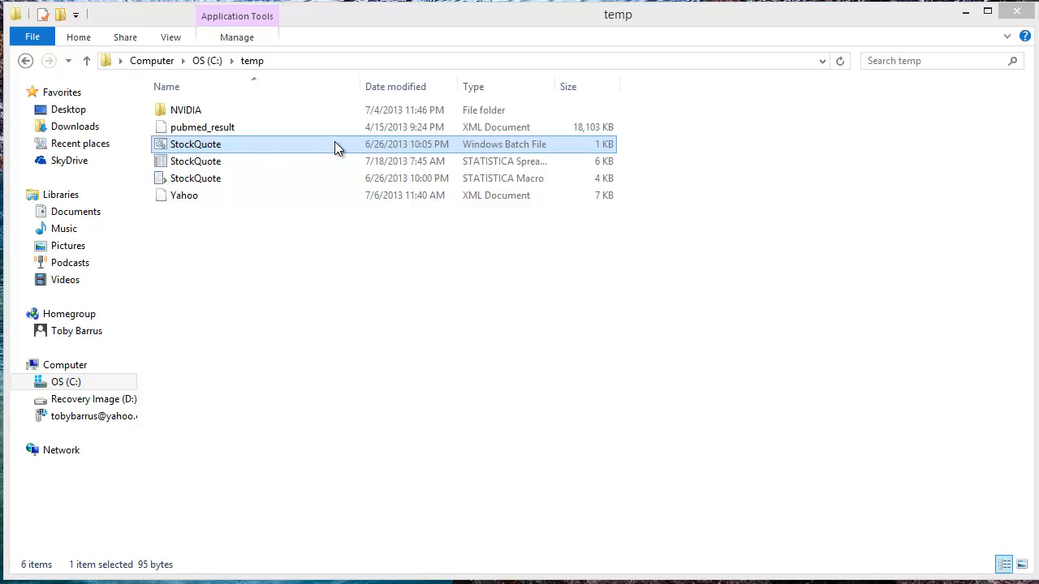
mouse_move(477, 149)
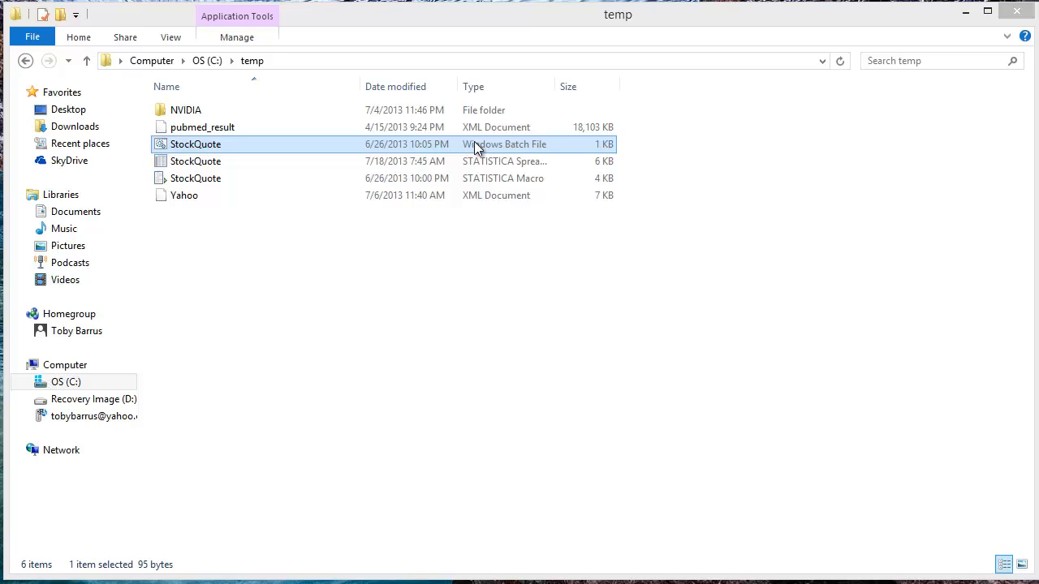
mouse_move(267, 159)
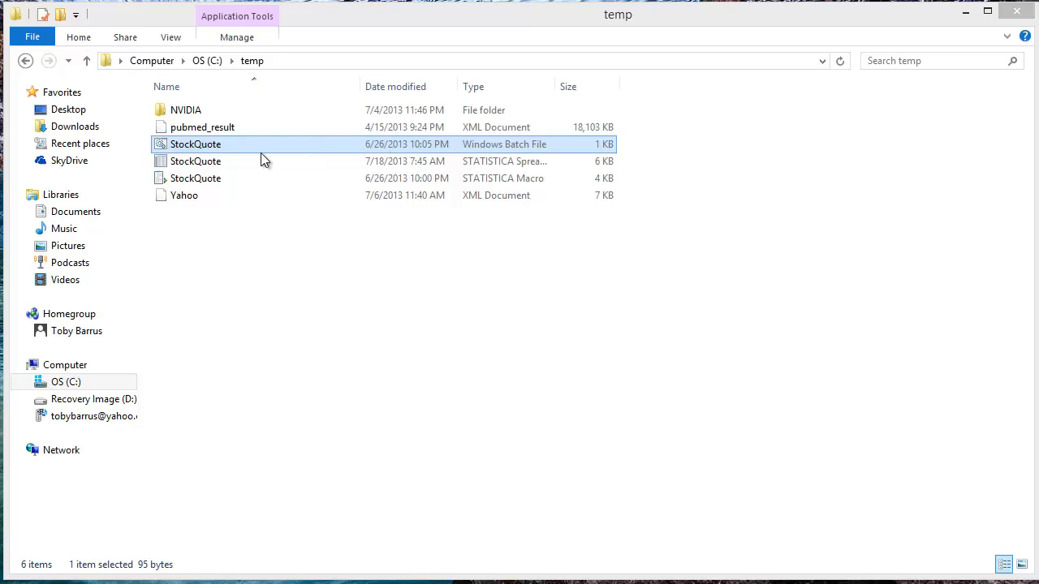
right_click(195, 142)
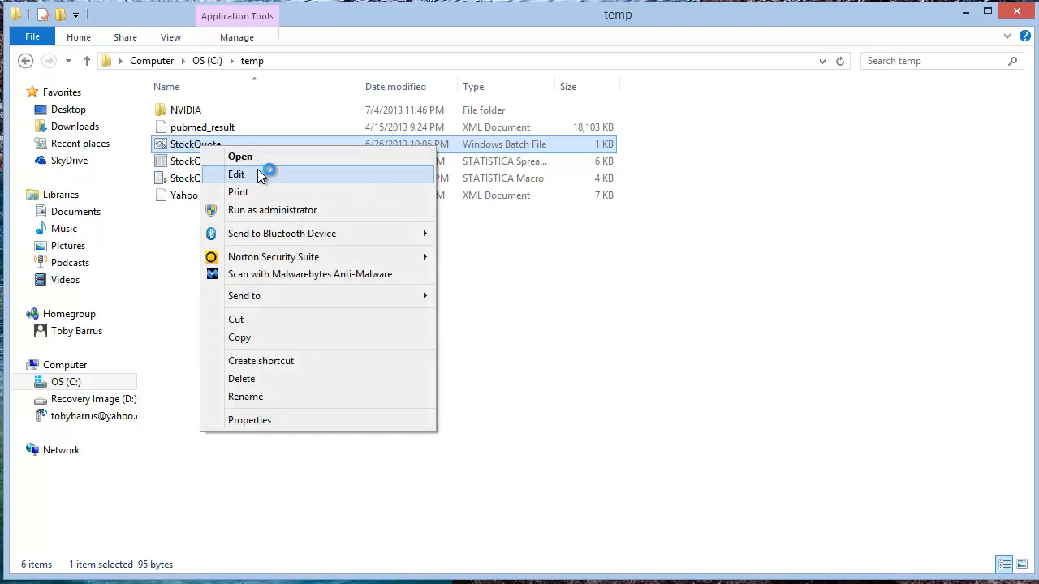
left_click(237, 173)
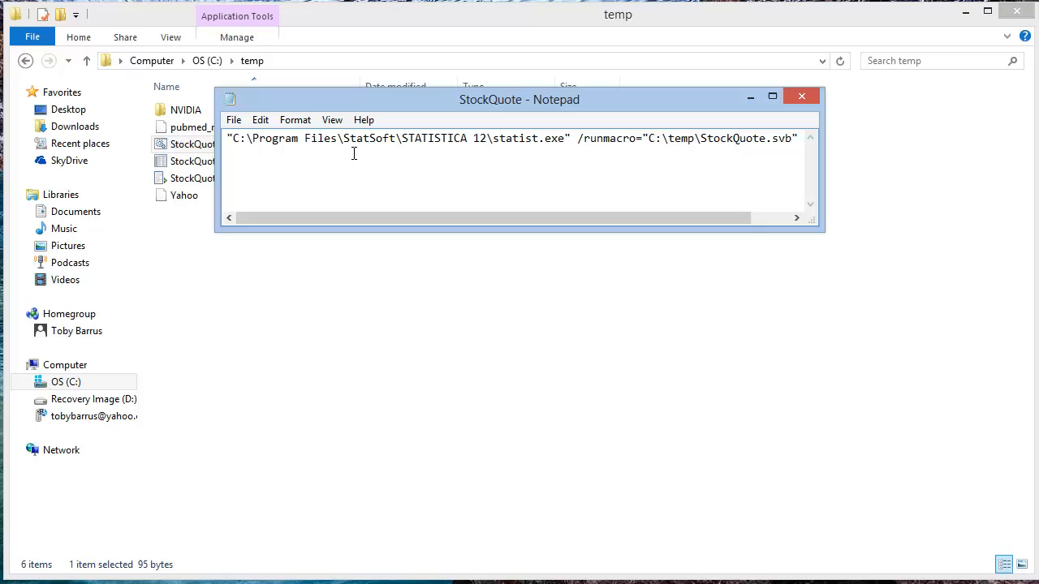
mouse_move(578, 167)
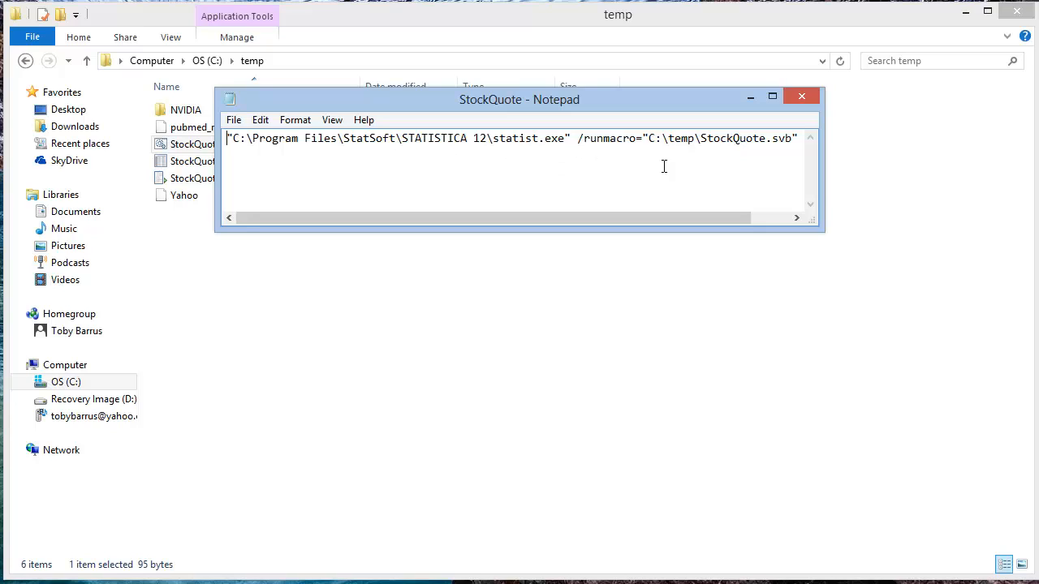
mouse_move(713, 156)
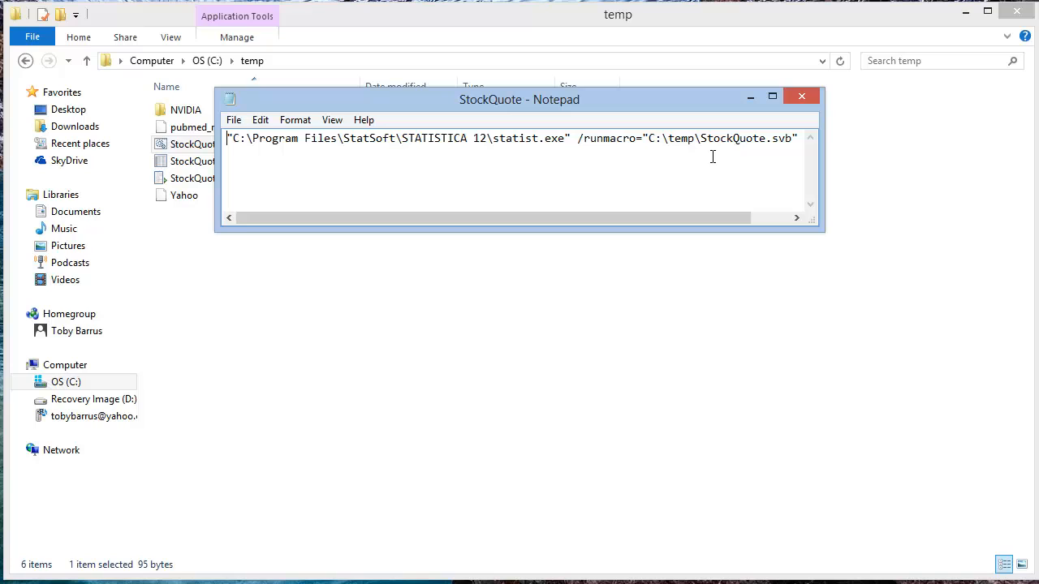
mouse_move(855, 112)
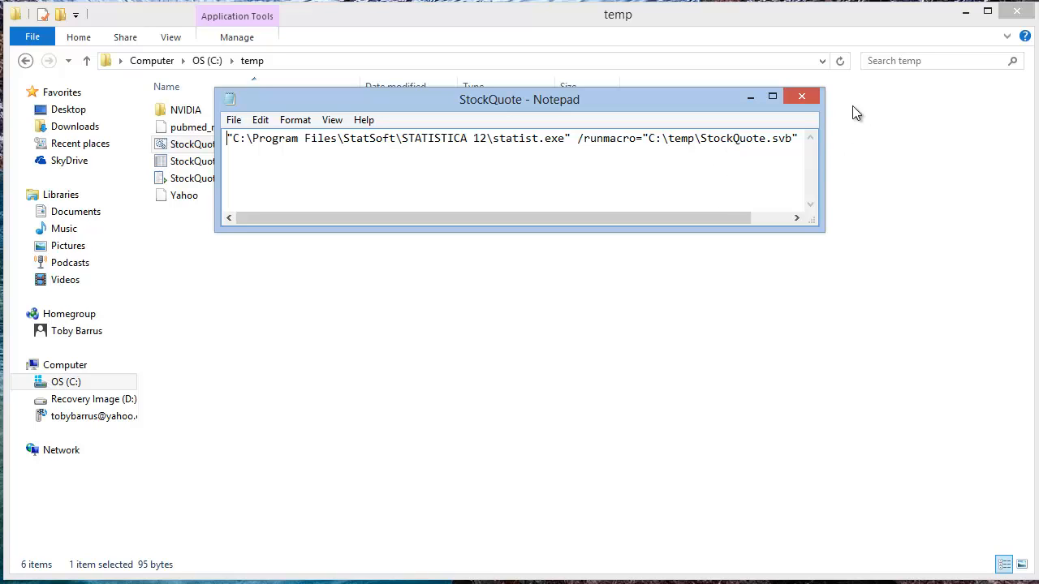
- Open Administrative Tools from Control Panel and select the Task Scheduler shortcut
left_click(802, 94)
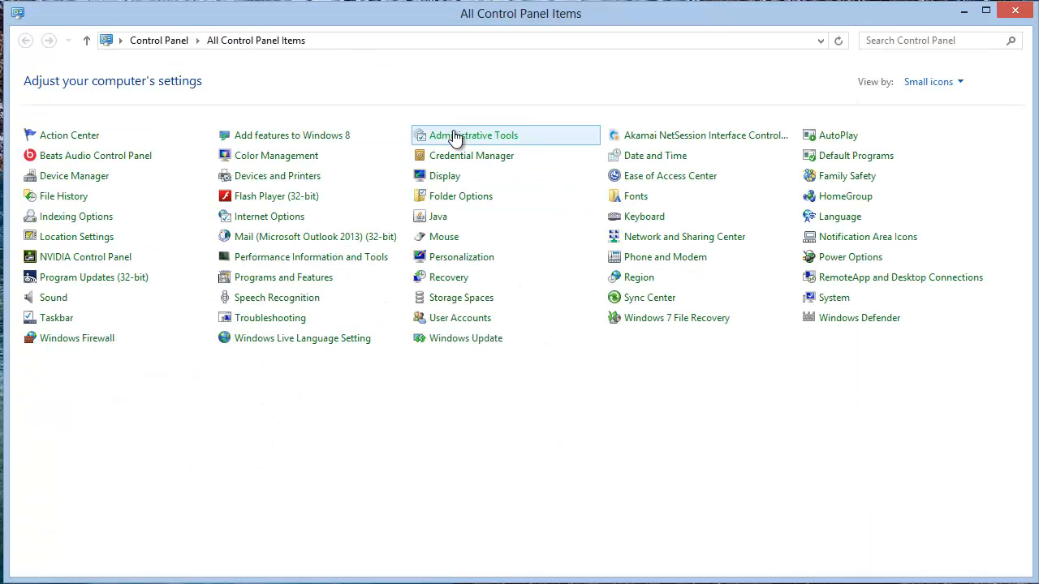
double_click(471, 135)
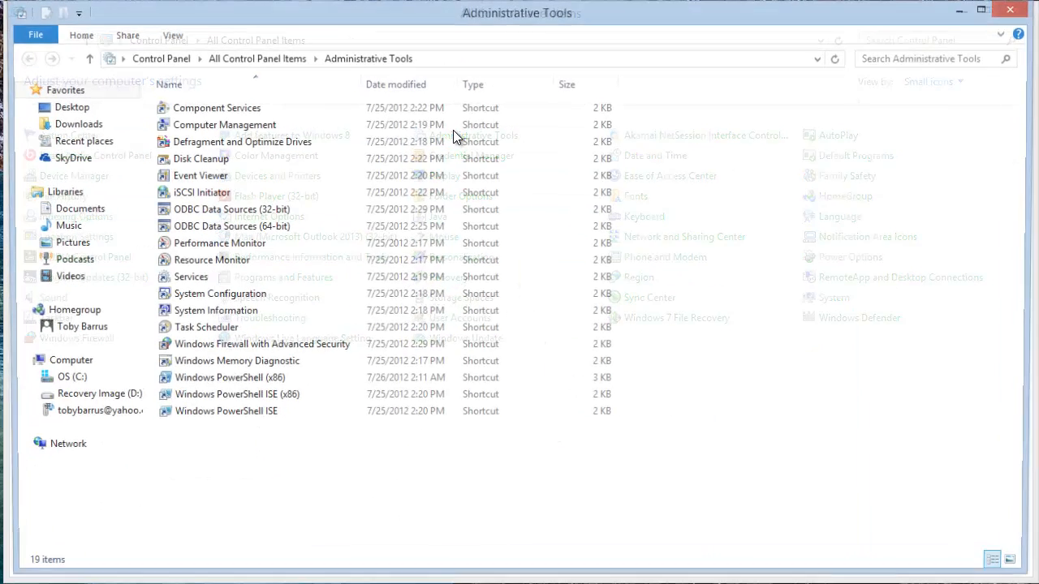
left_click(203, 328)
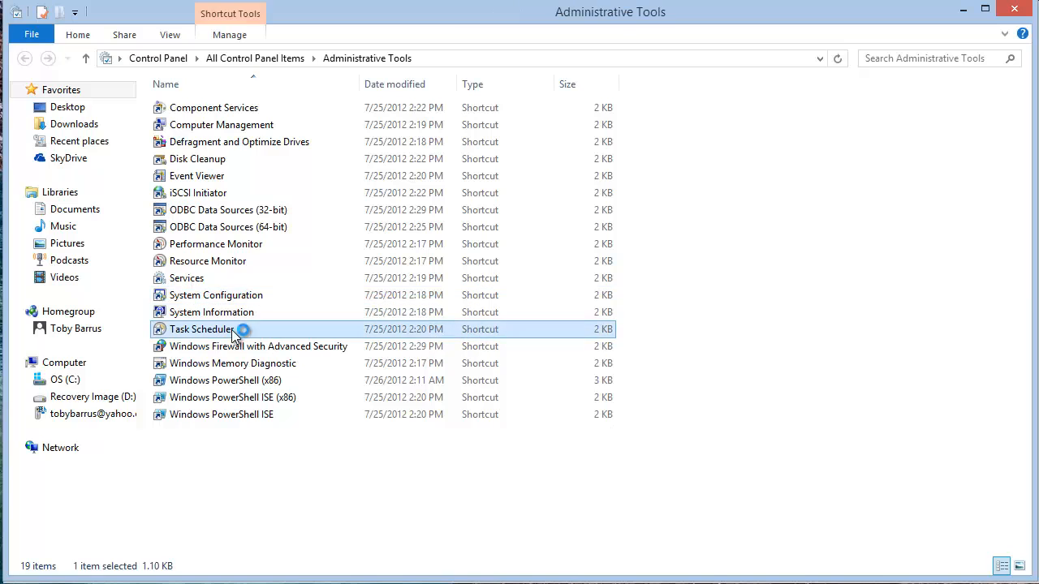
- Launch Task Scheduler and show the Task Scheduler Library with the StockQuote task
double_click(202, 329)
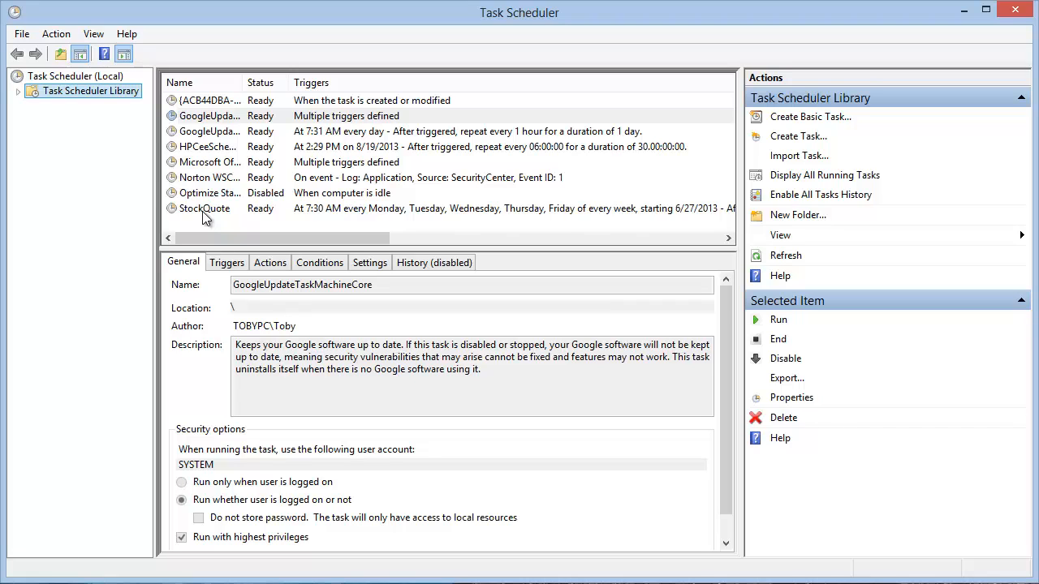
mouse_move(420, 224)
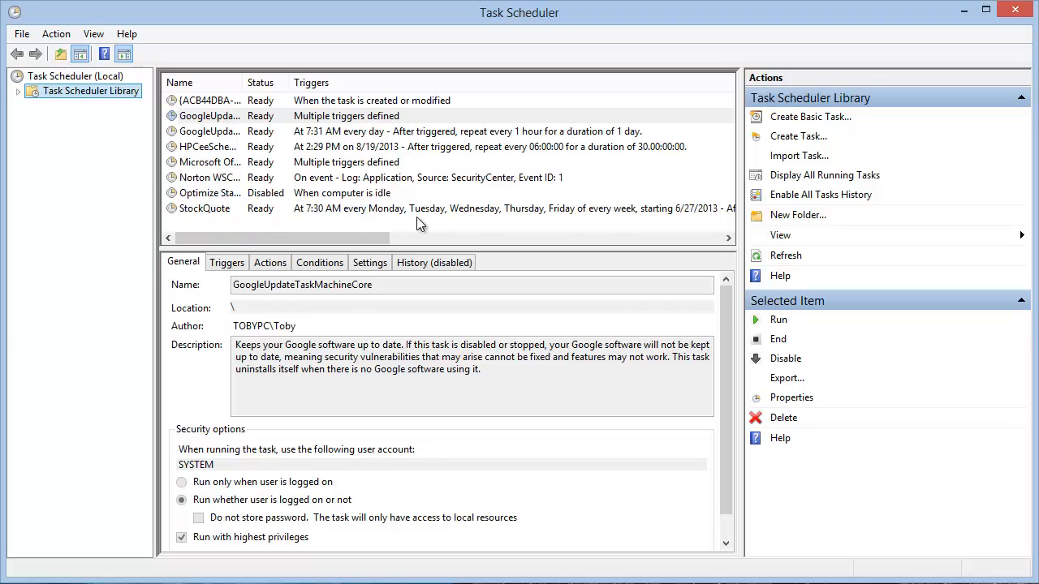
mouse_move(779, 148)
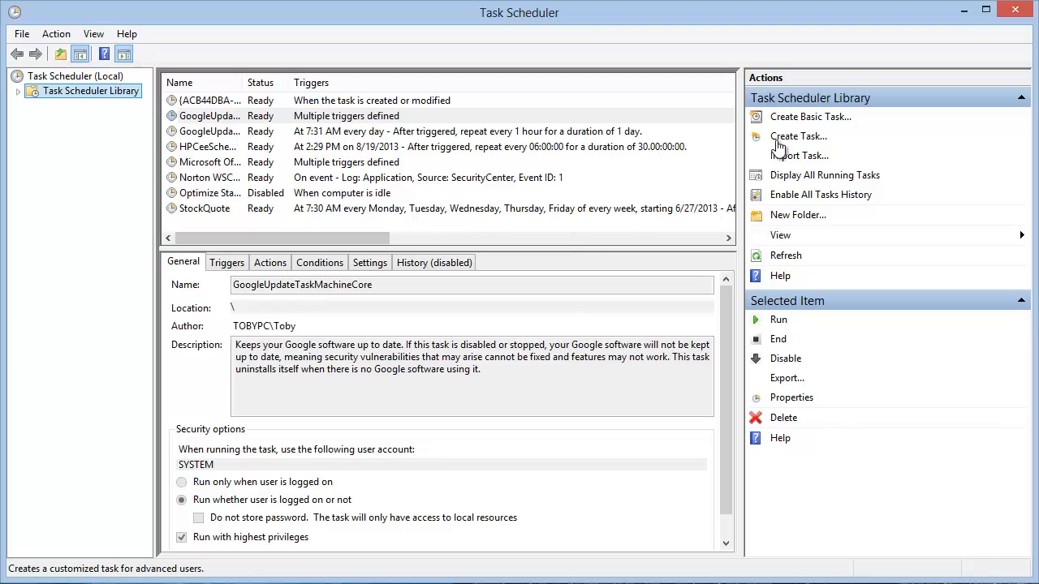
mouse_move(789, 139)
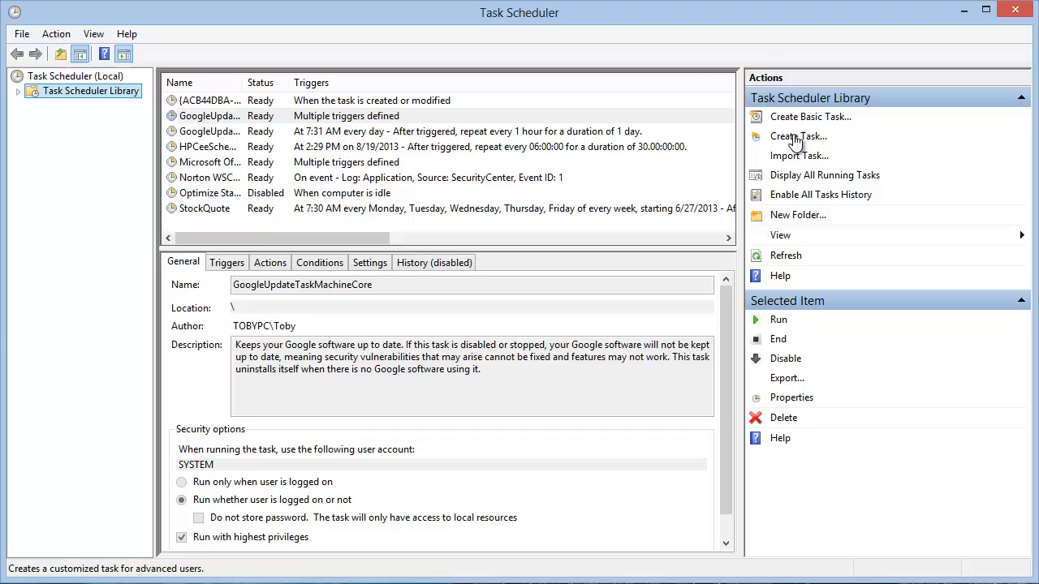
mouse_move(195, 211)
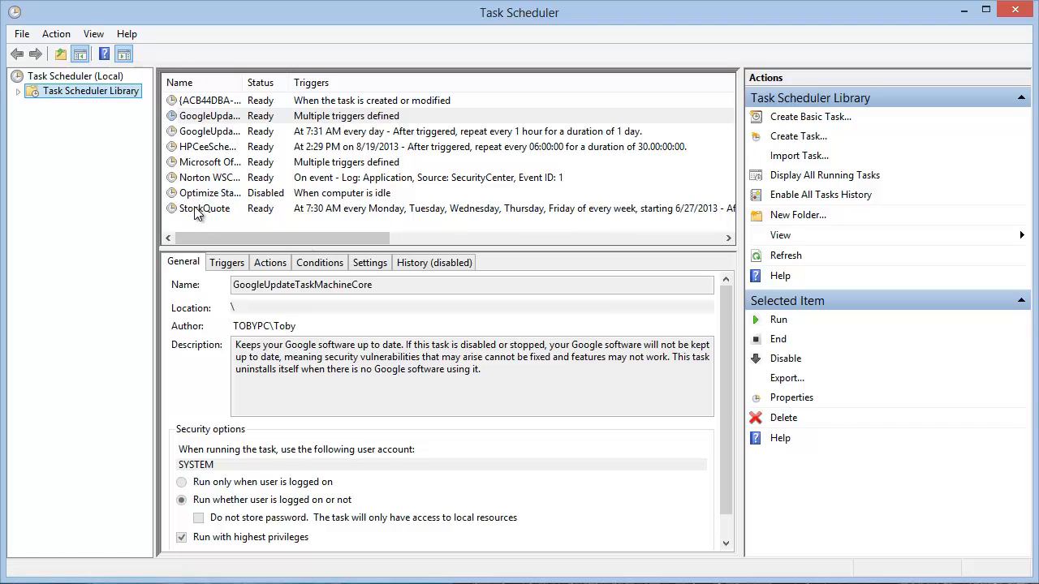
- Open the StockQuote task's Properties from its context menu
right_click(205, 207)
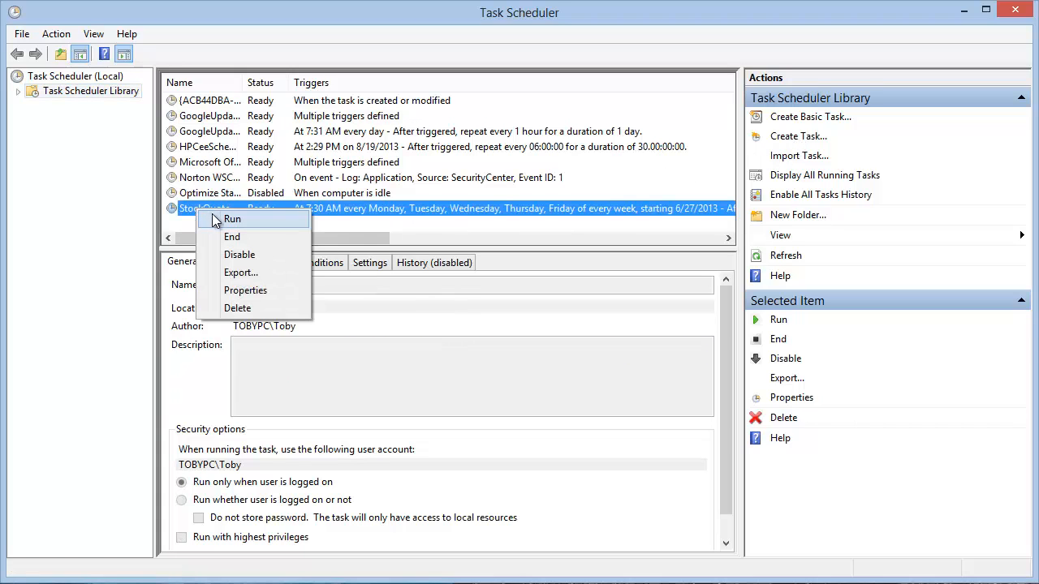
mouse_move(235, 237)
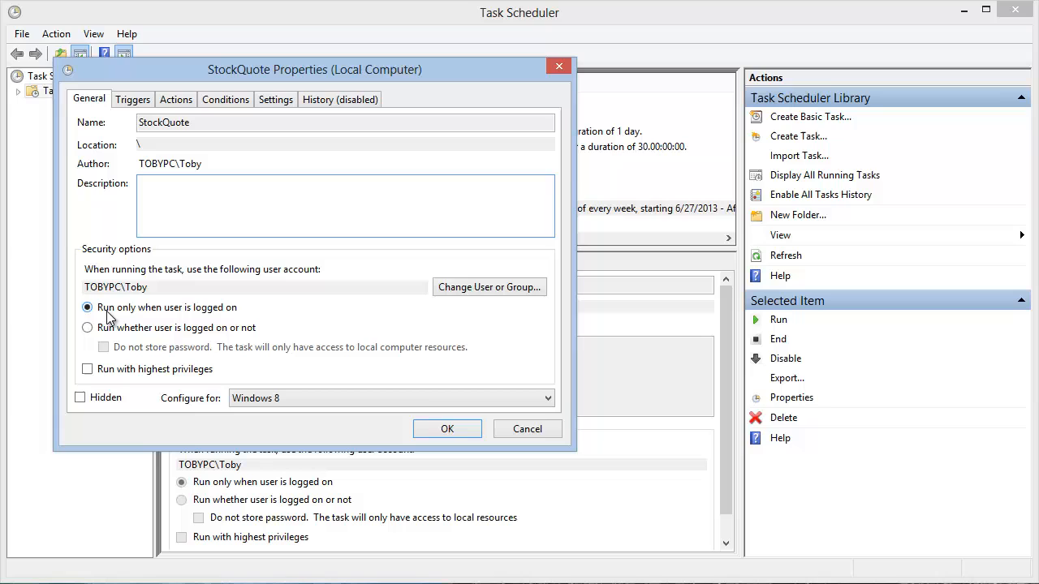
mouse_move(185, 314)
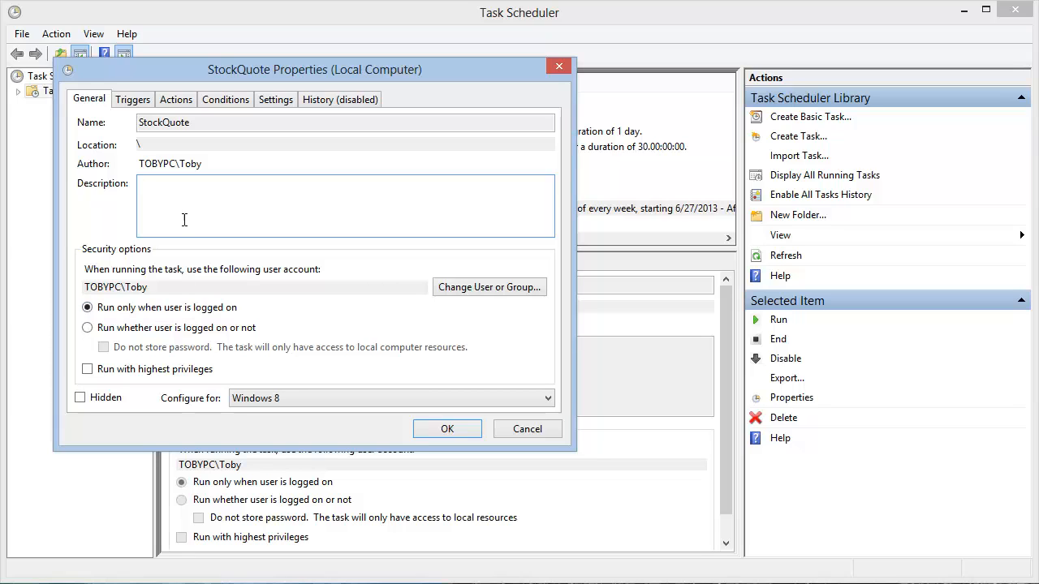
left_click(134, 99)
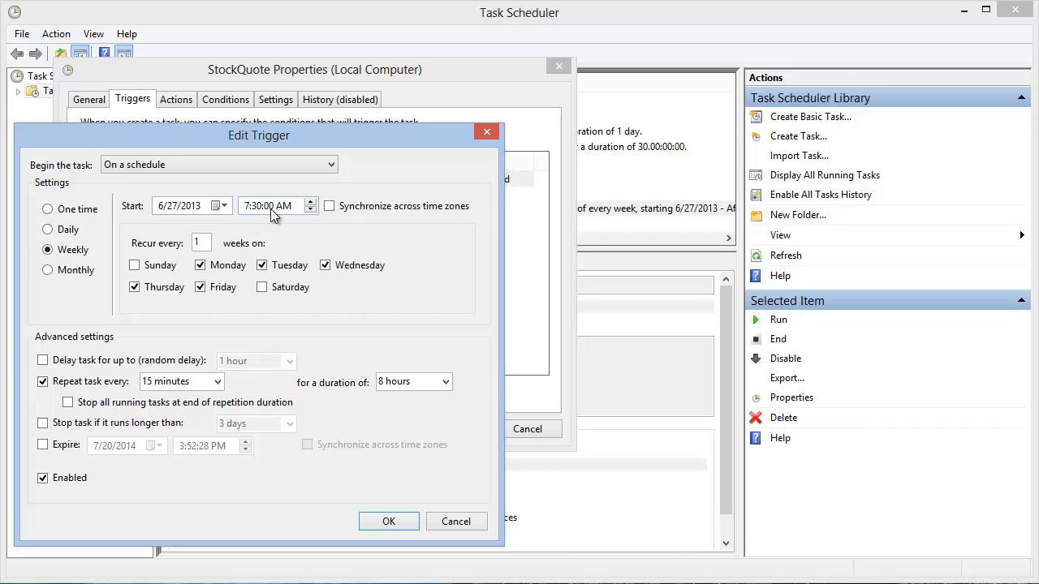
mouse_move(159, 390)
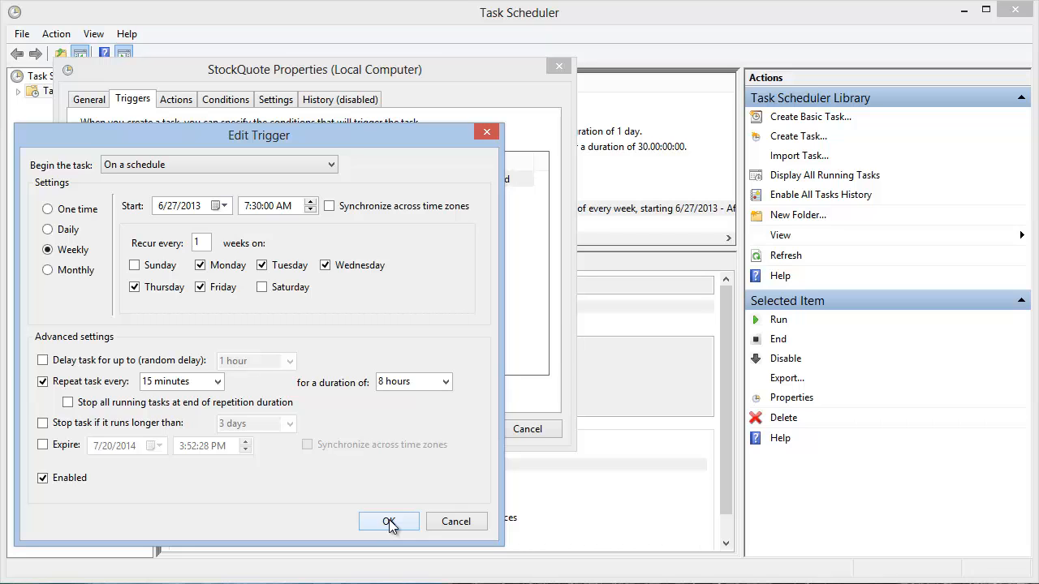
- Confirm the weekly trigger: 7:30 AM weekdays, repeating every 15 minutes for 8 hours
left_click(388, 521)
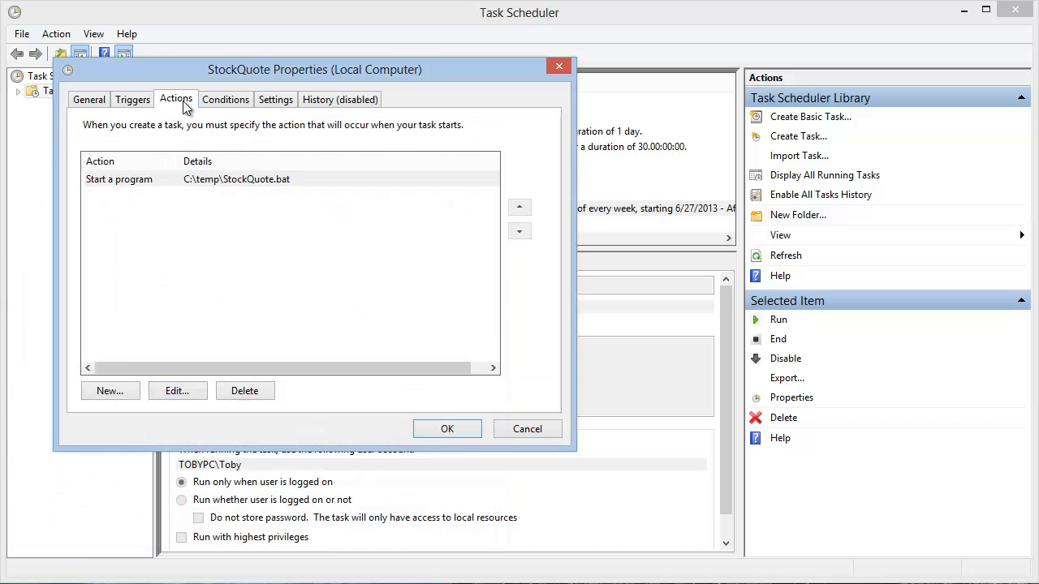
mouse_move(143, 190)
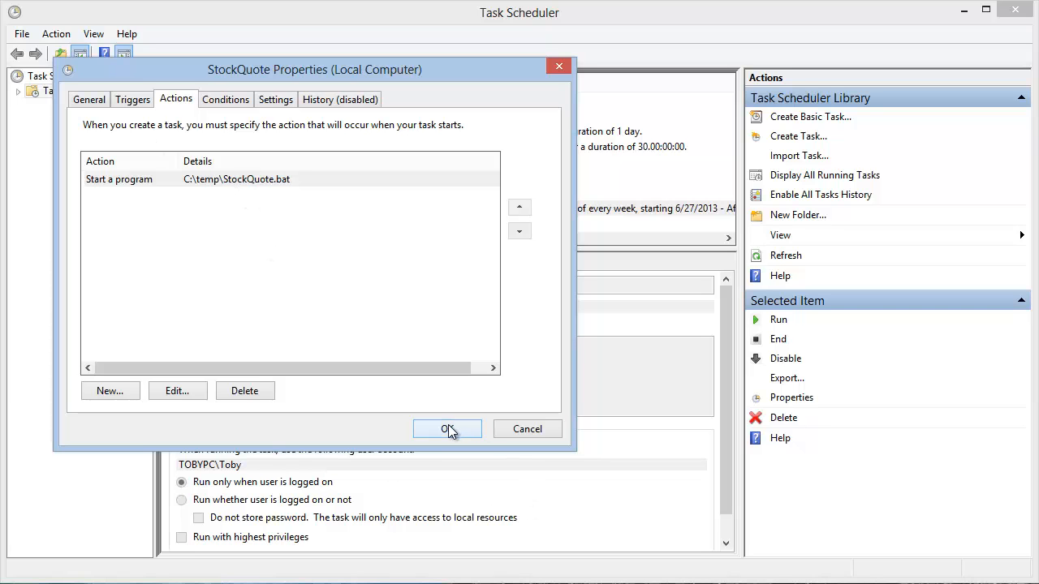
- Close the StockQuote task properties, keeping the Start a program action C:\temp\StockQuote.bat
left_click(447, 429)
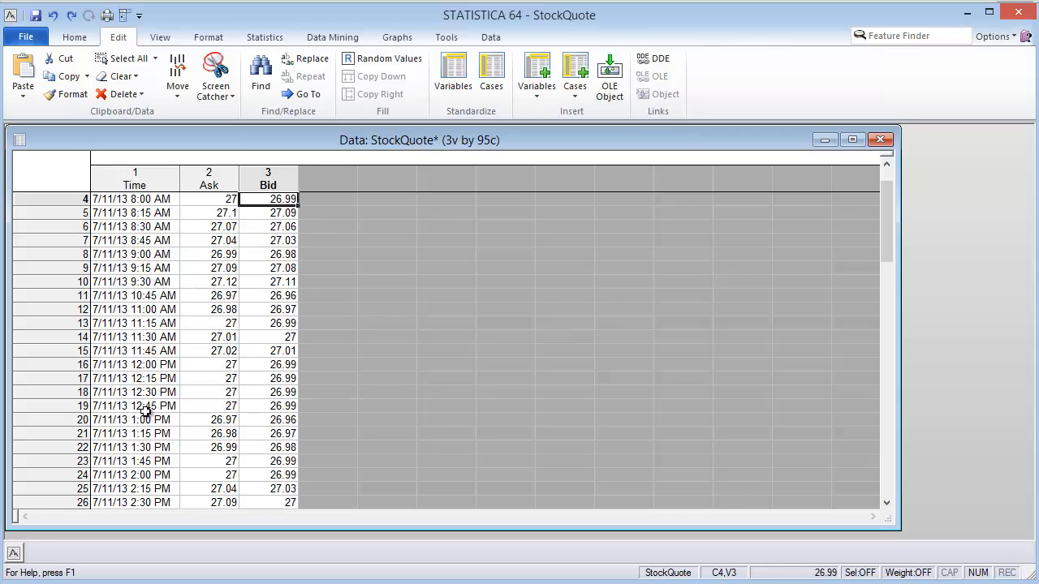
- Scroll the StockQuote sheet to view the 15-minute Ask and Bid quotes through 3:15 PM
scroll("down", 3)
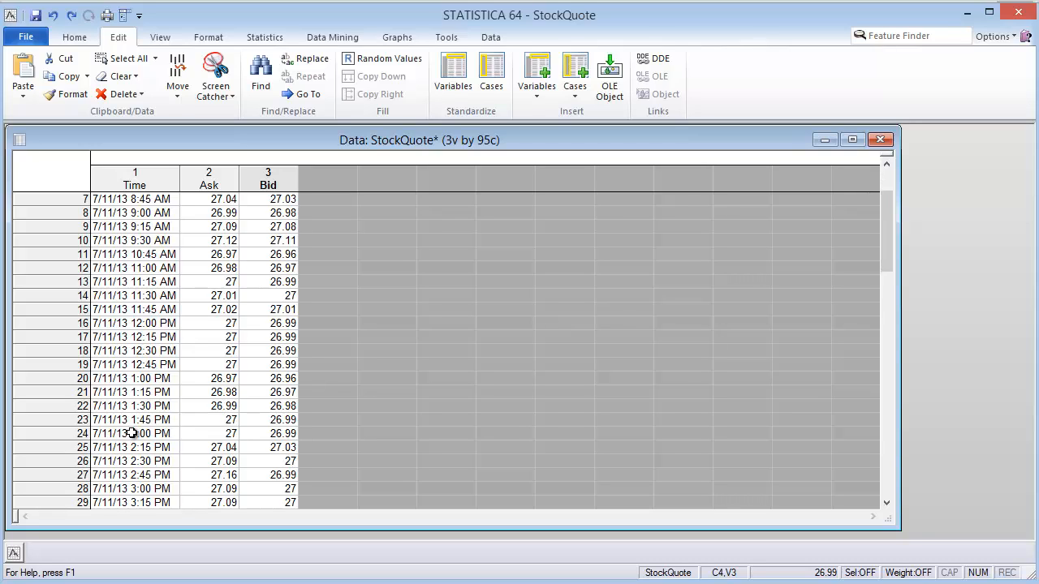
mouse_move(132, 438)
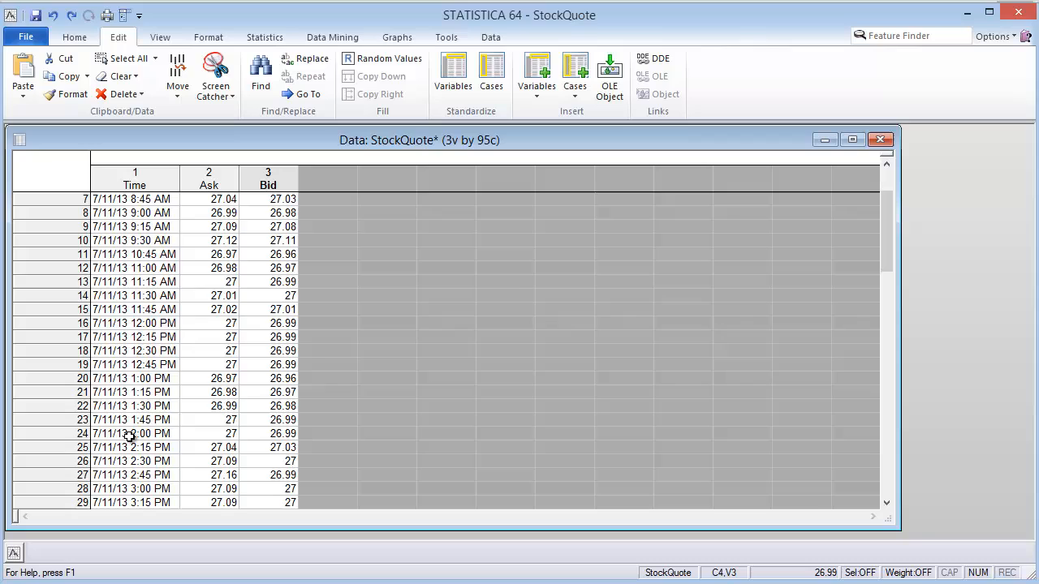
mouse_move(122, 438)
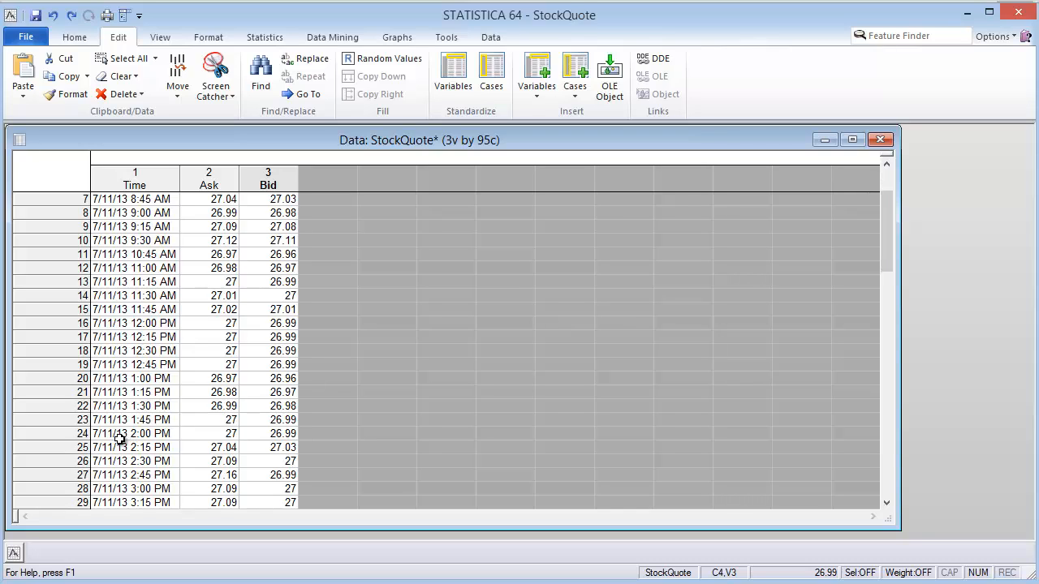
mouse_move(130, 441)
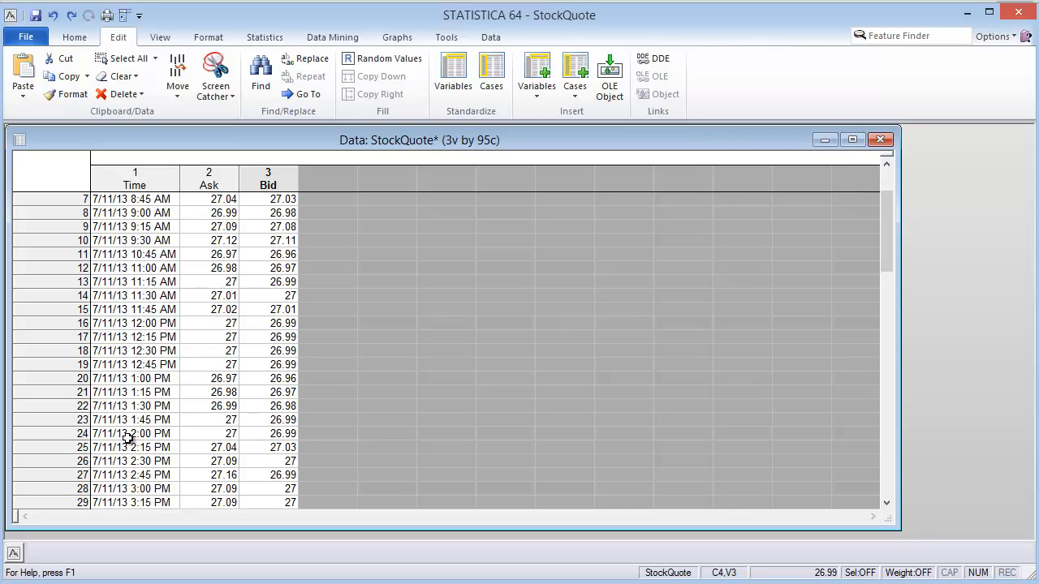
mouse_move(208, 470)
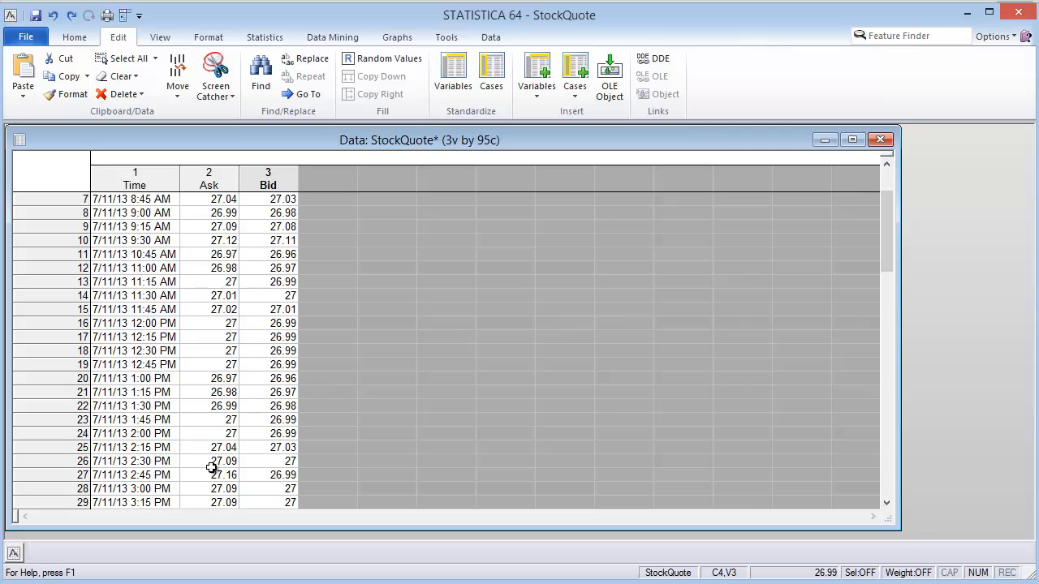